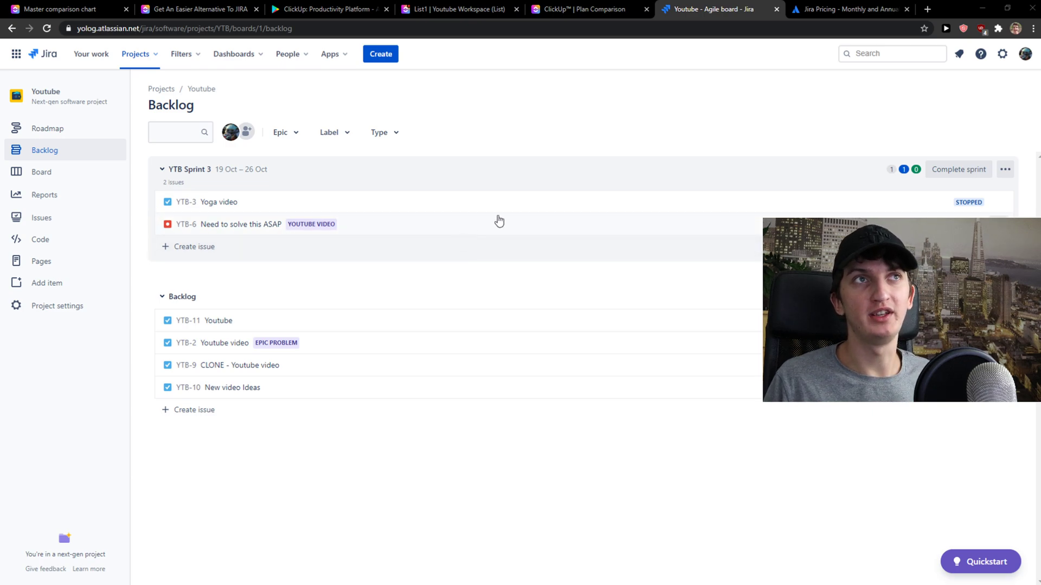
click(927, 8)
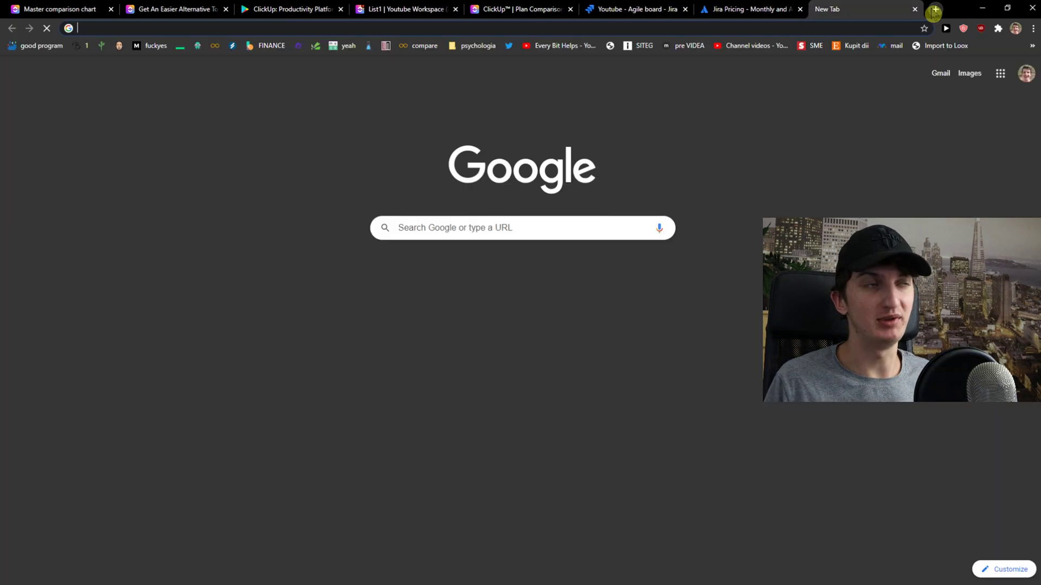
text(wrike.com/workspace.htm?acc=4156767#/home)
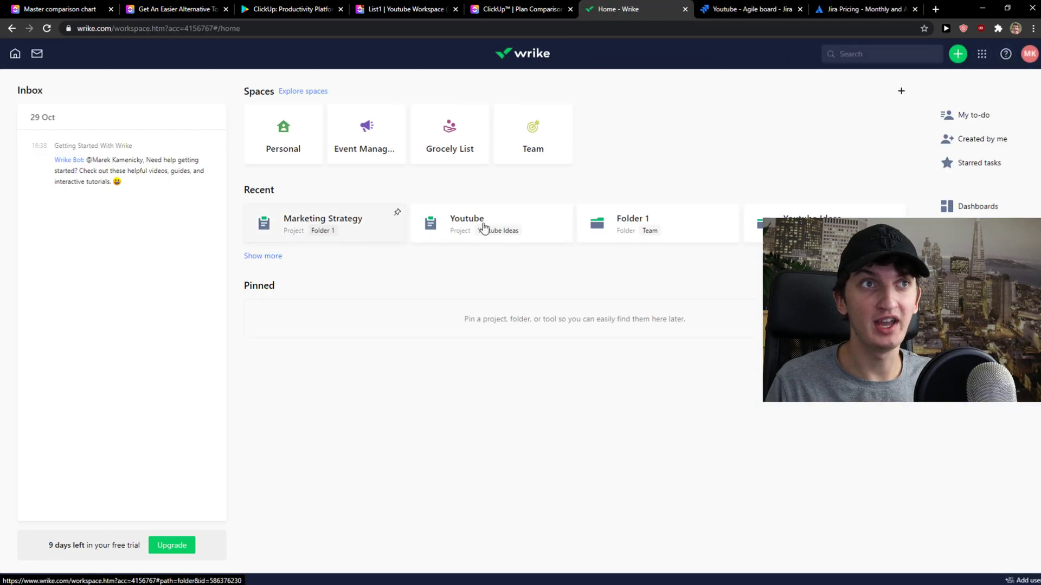
Step: Open the Youtube Ideas project in Wrike, glancing at the Jira backlog in between
click(467, 222)
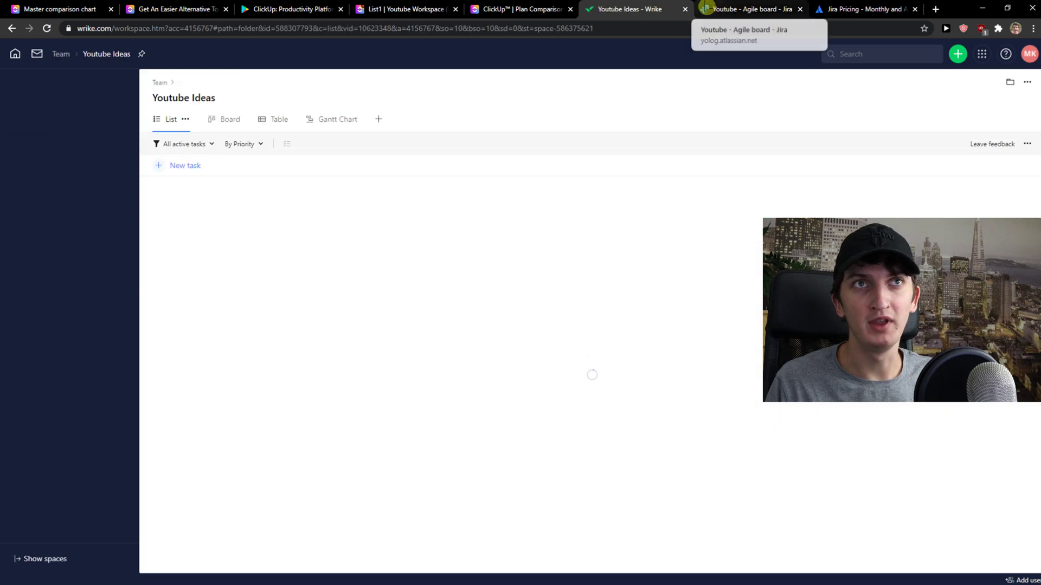
click(750, 9)
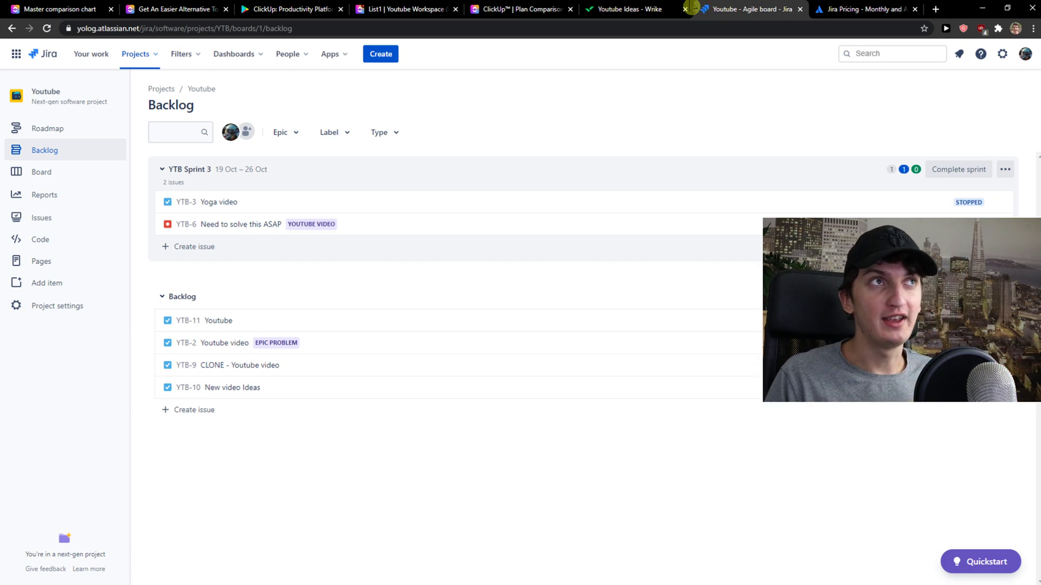
click(623, 9)
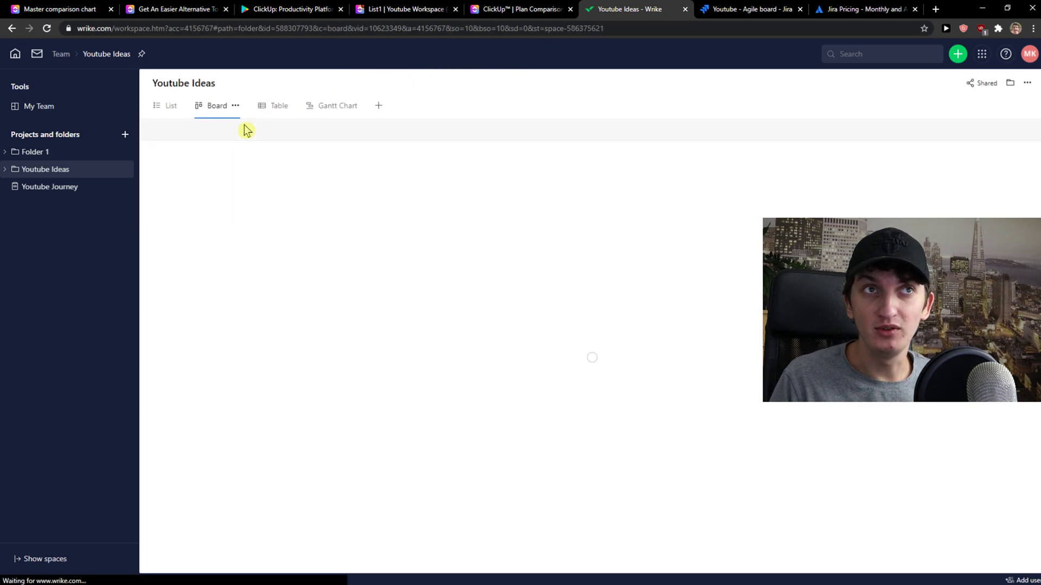
Step: Show the Youtube Ideas seven tasks as a table, then return to the Jira backlog
click(266, 105)
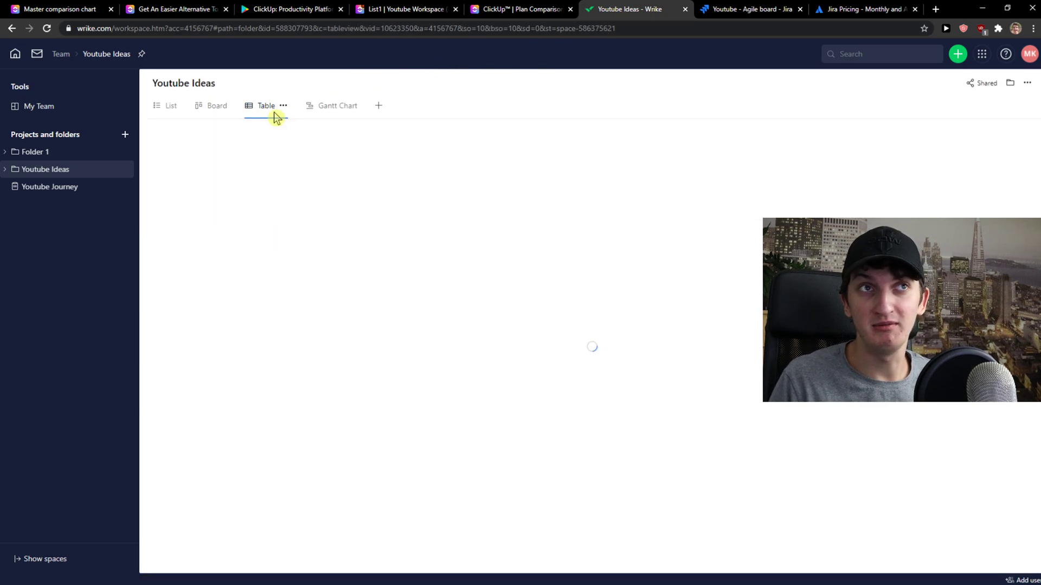
click(266, 105)
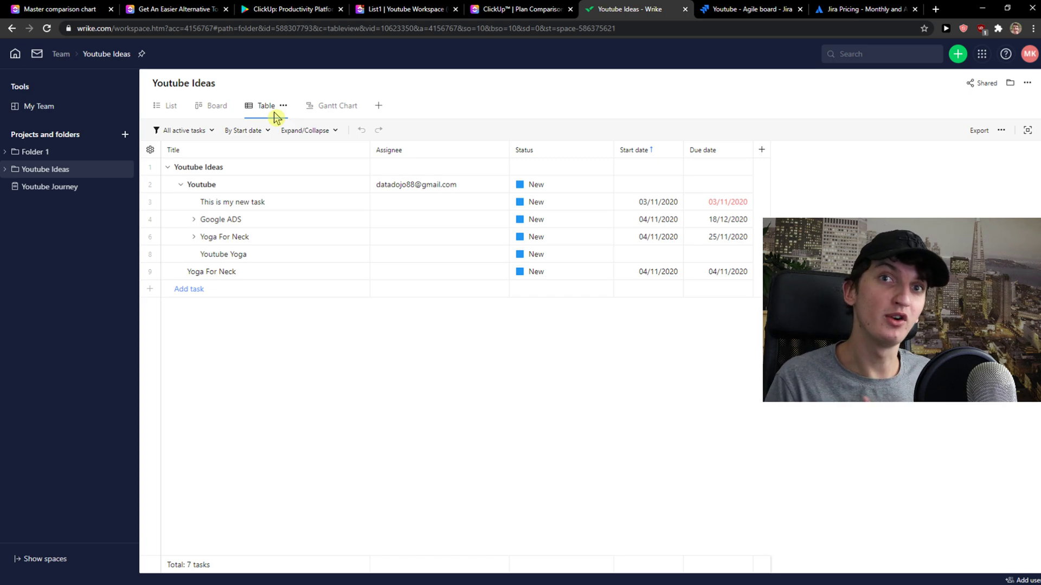
click(750, 9)
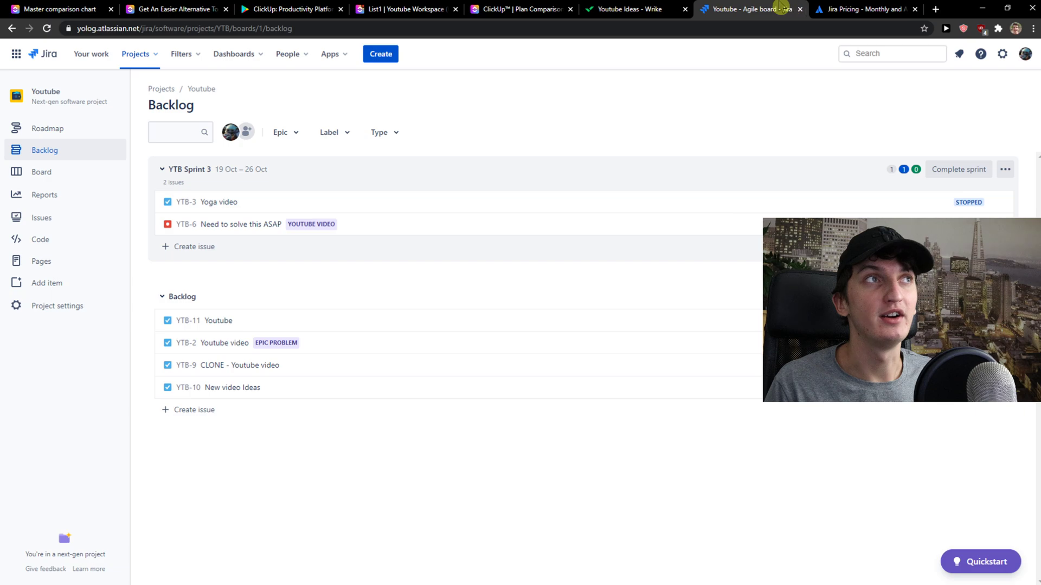
Step: Open Youtube Reports: burnup, sprint burndown, velocity and cumulative flow
click(185, 27)
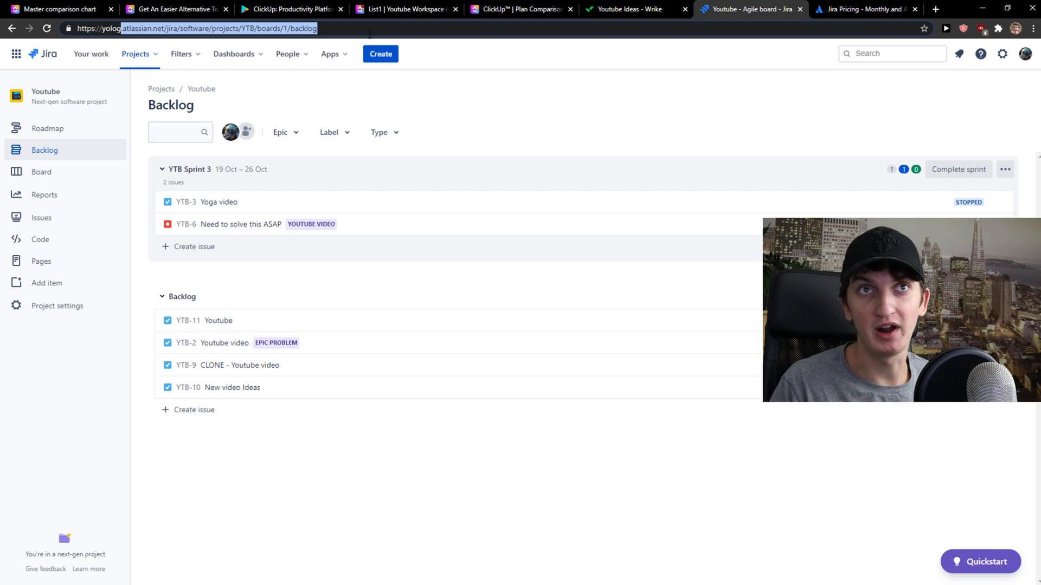
click(45, 195)
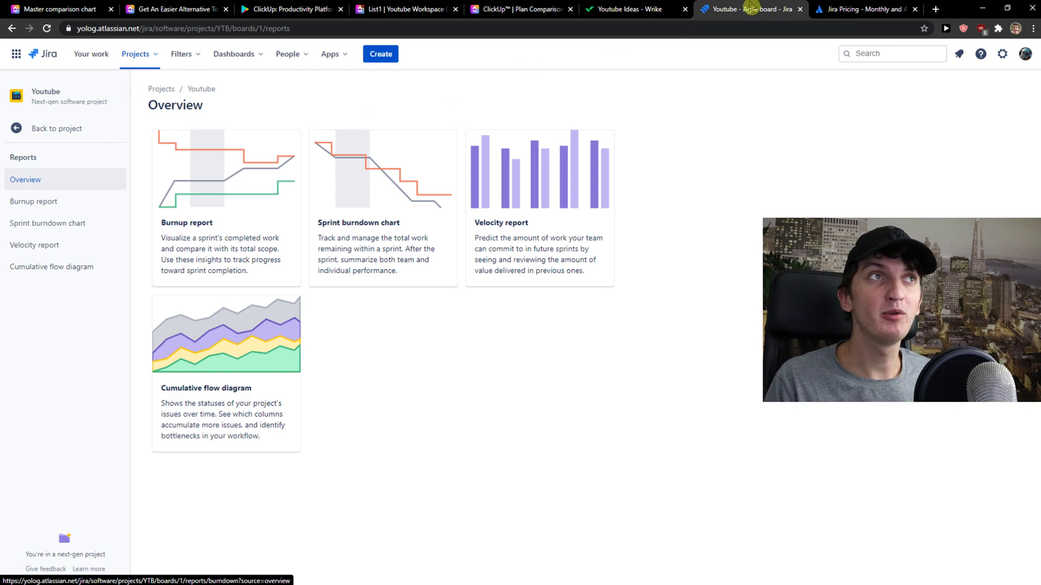
click(630, 9)
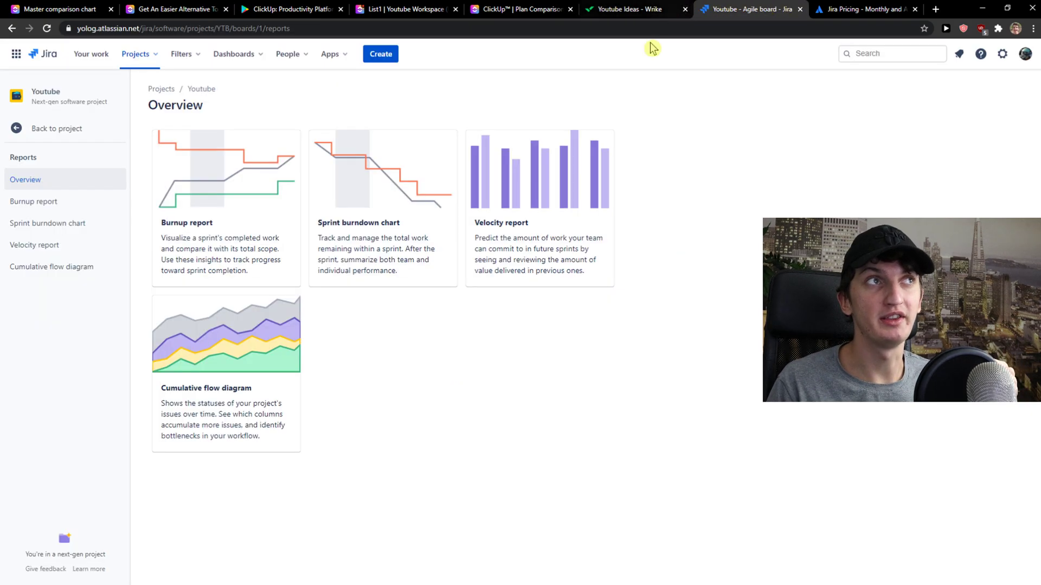
mouse_move(56, 128)
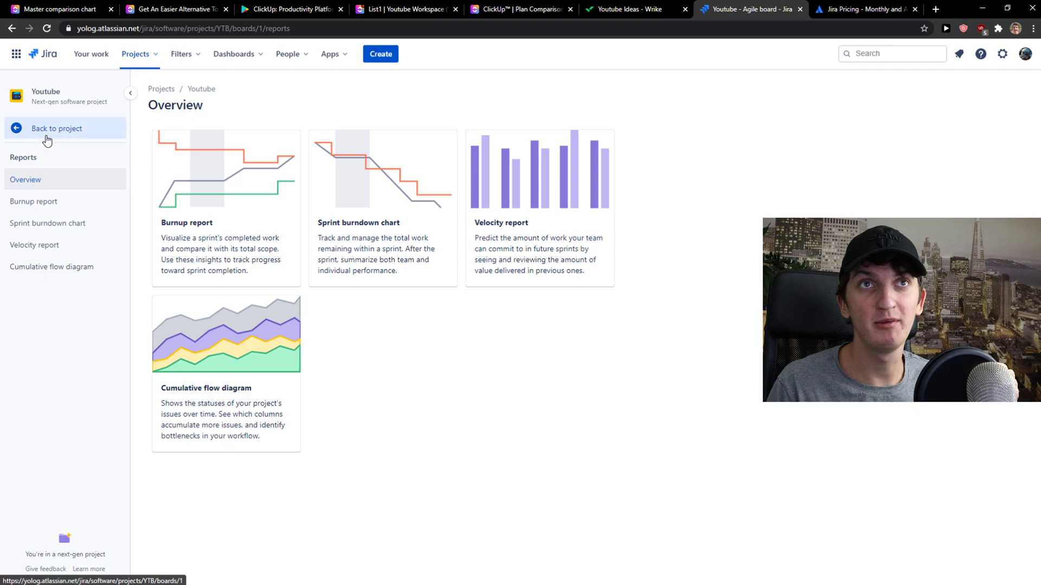
Step: Return Jira to the sprint board and show Wrike's Youtube Ideas tasks as a list
click(56, 128)
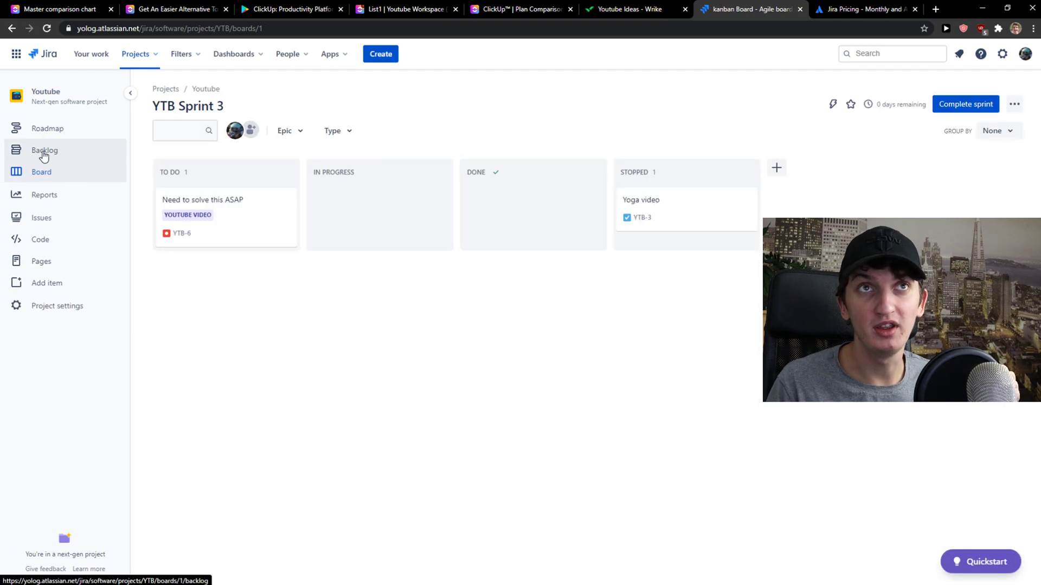
mouse_move(92, 154)
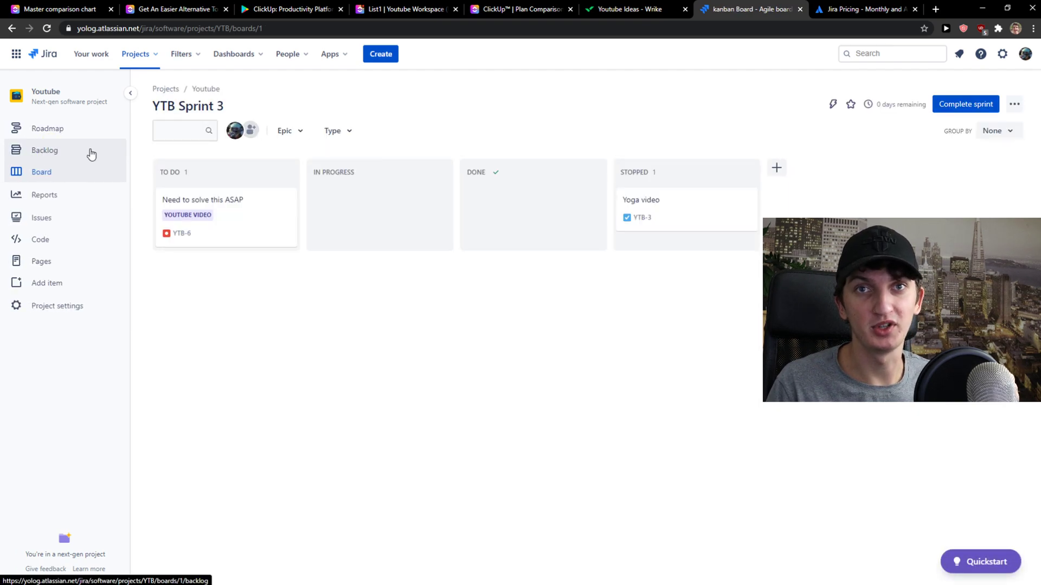
click(630, 9)
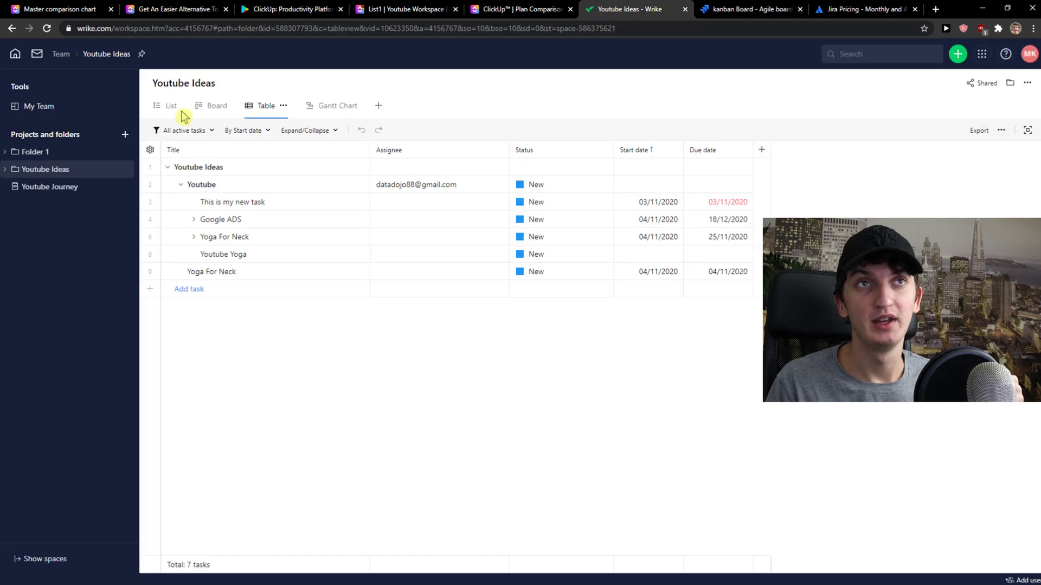
mouse_move(202, 99)
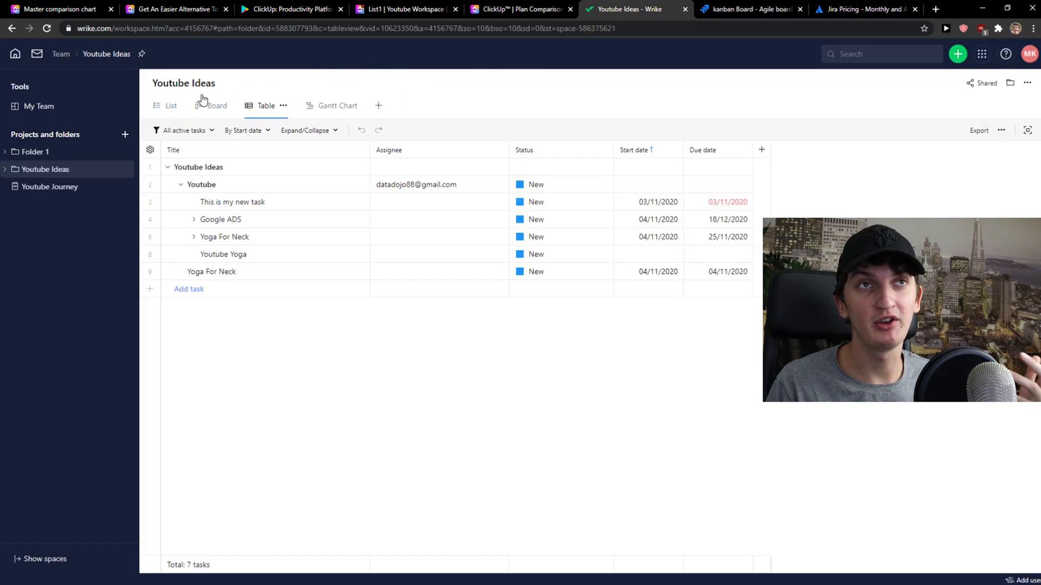
click(171, 105)
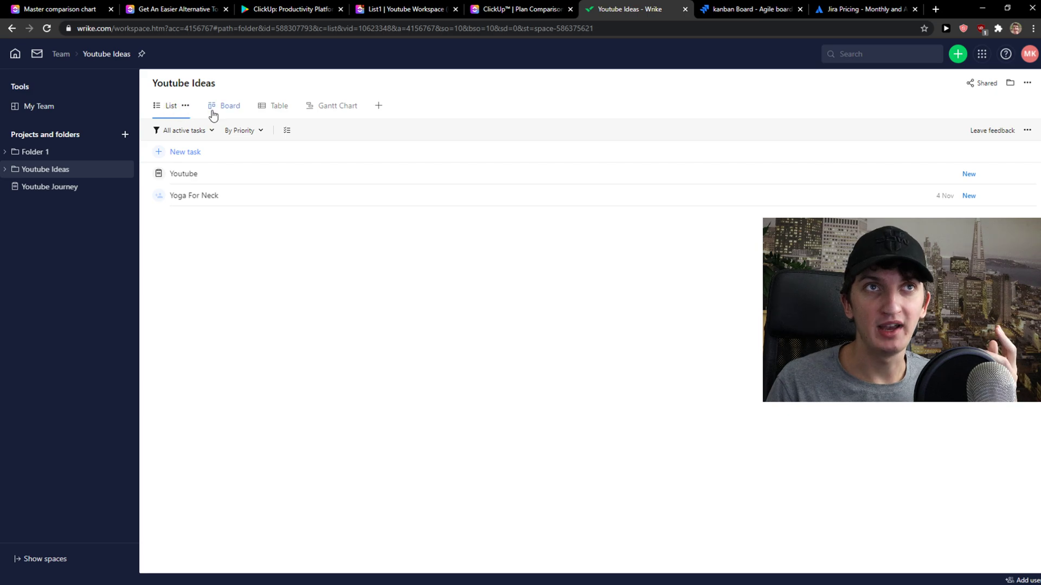
Step: View the Youtube Ideas tasks as a table and a Gantt chart, then open Wrike Home
click(230, 106)
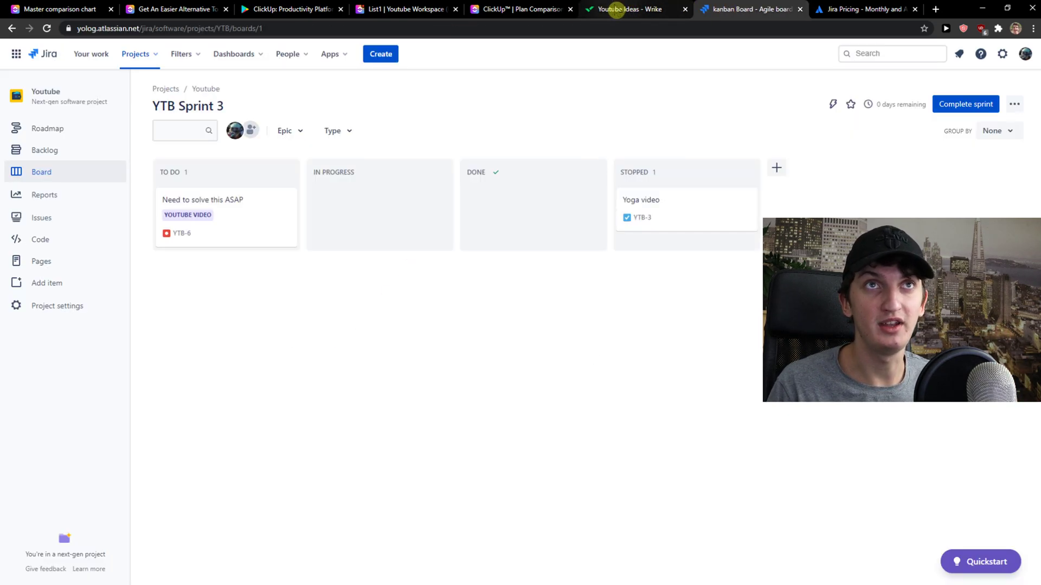
click(634, 10)
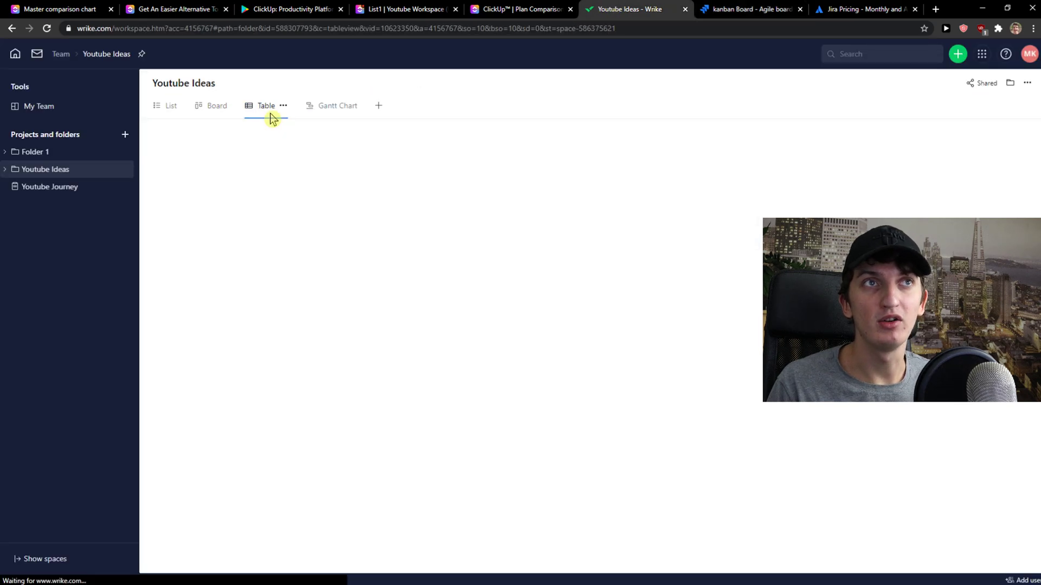
click(266, 106)
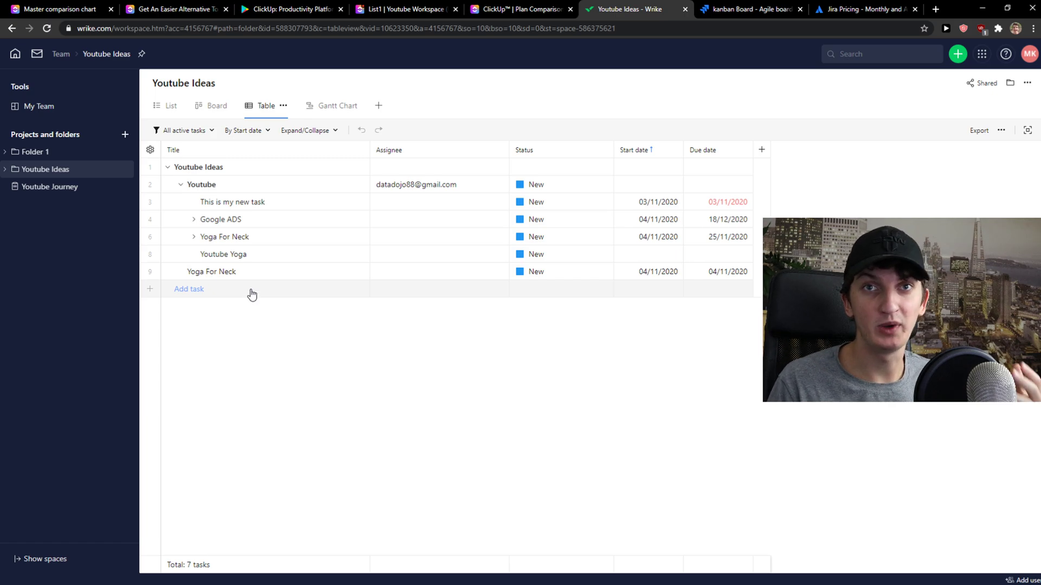
click(325, 106)
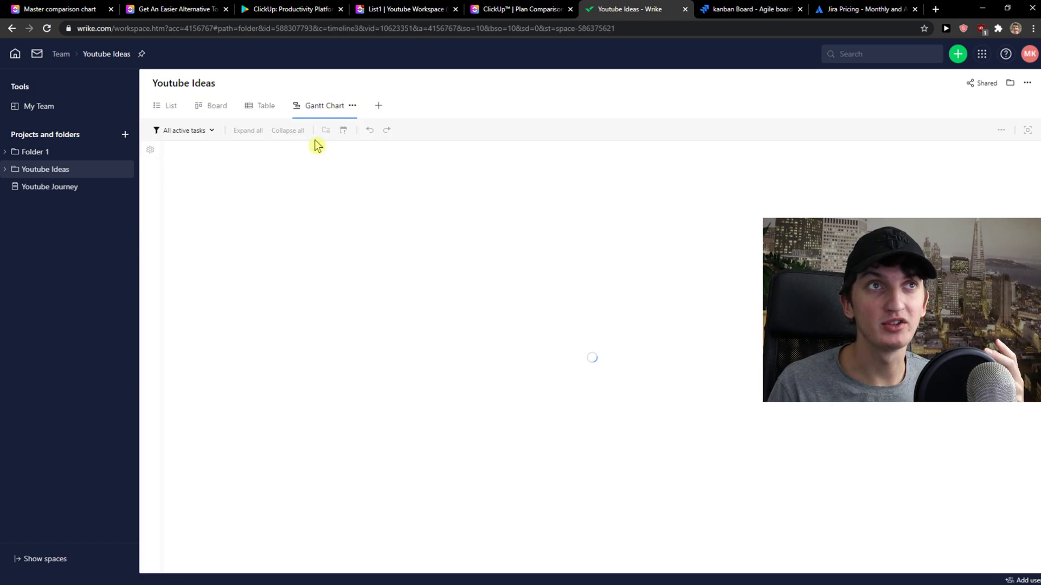
click(266, 105)
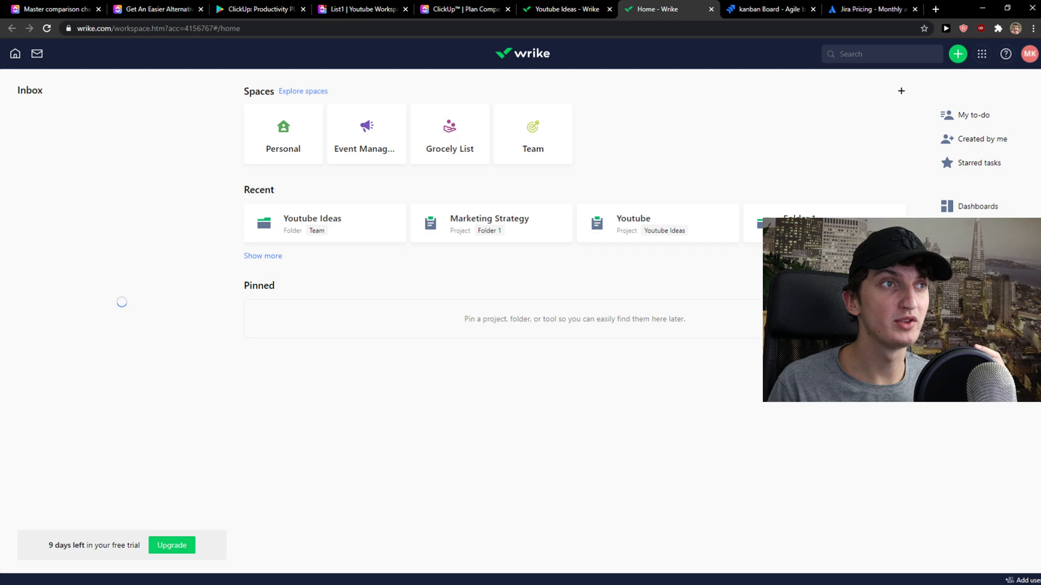
Step: Open Wrike's Personal dashboard and browse the Choose Widget catalog
click(975, 206)
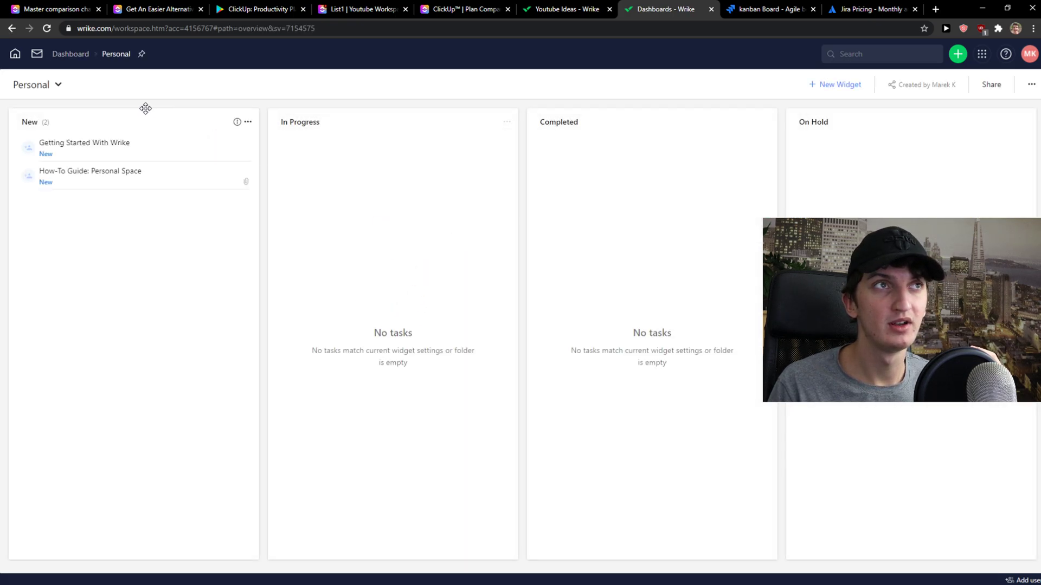
click(834, 85)
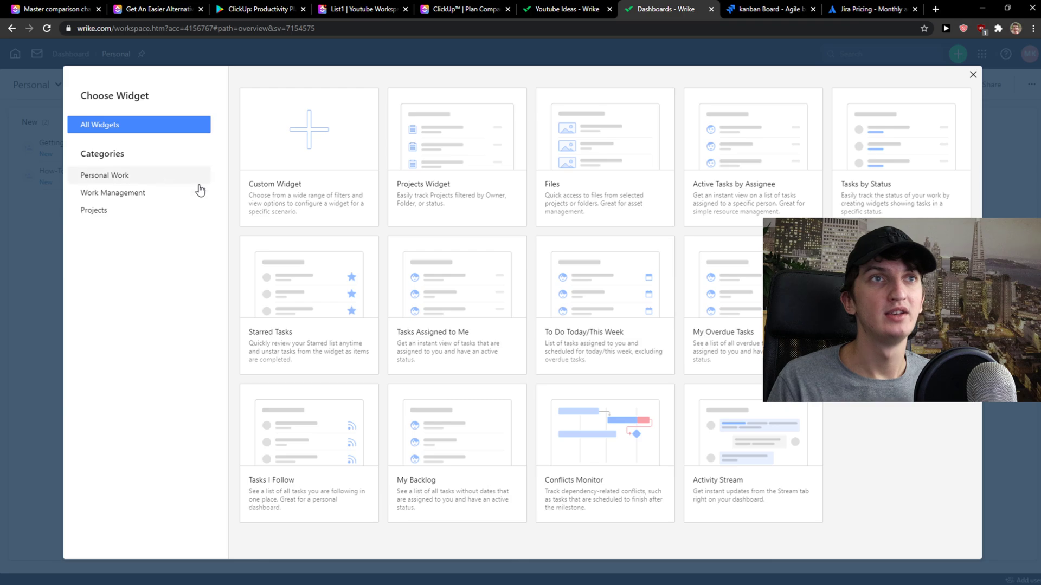
click(769, 10)
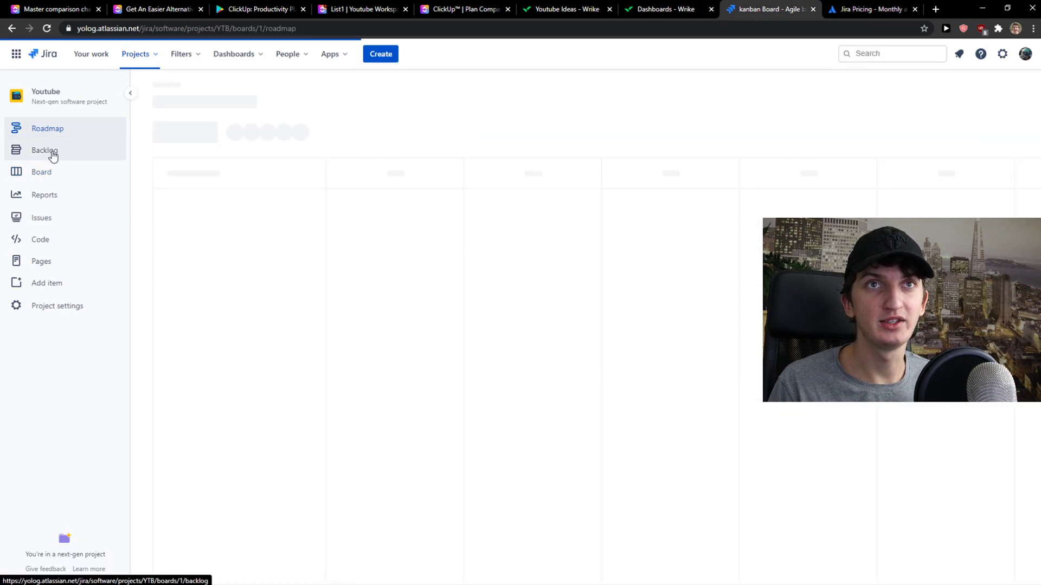
Step: In Jira, visit the Youtube project's backlog, sprint board and Code page
click(44, 150)
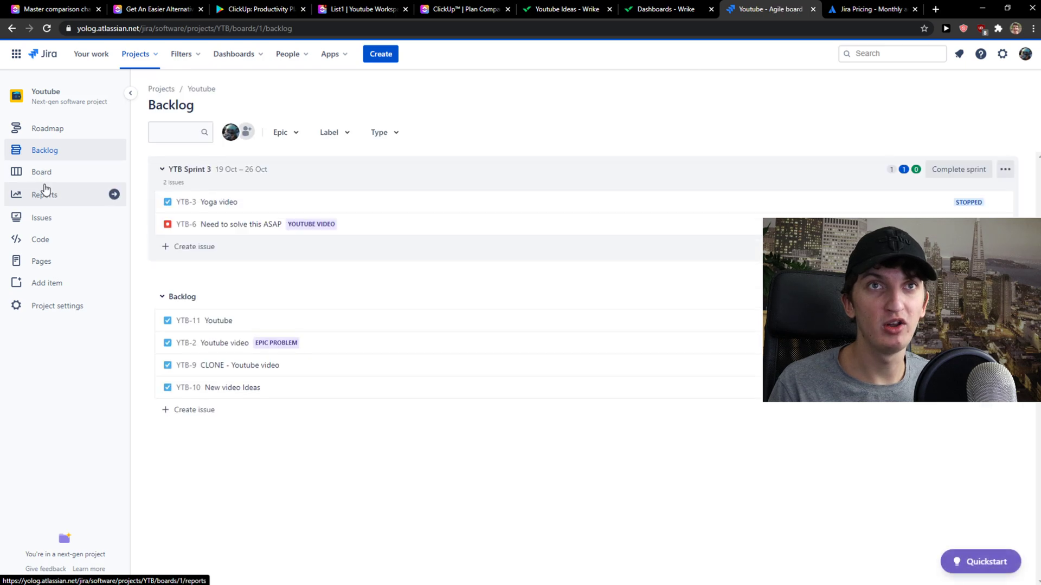
click(41, 172)
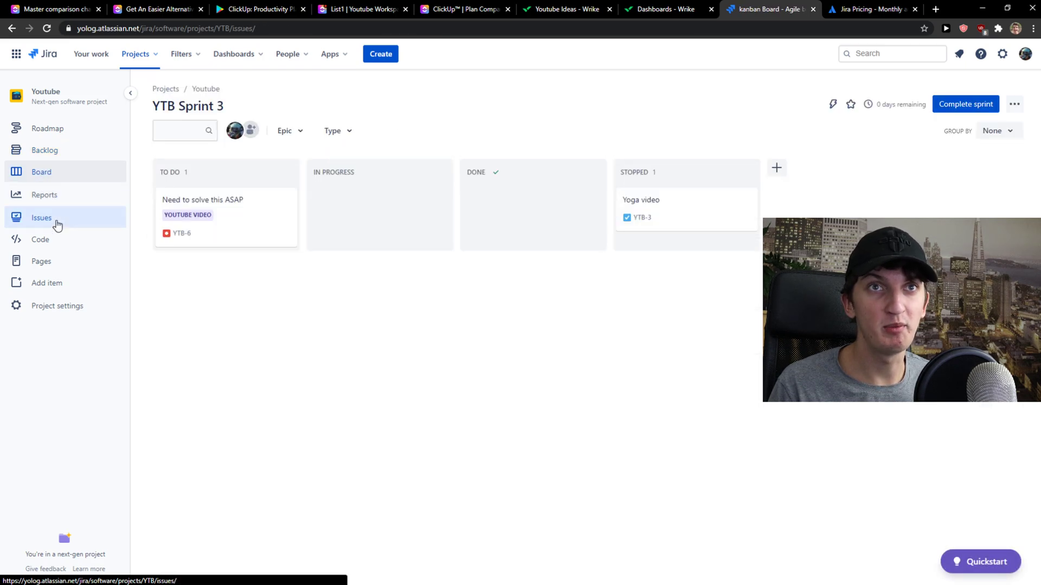
click(41, 218)
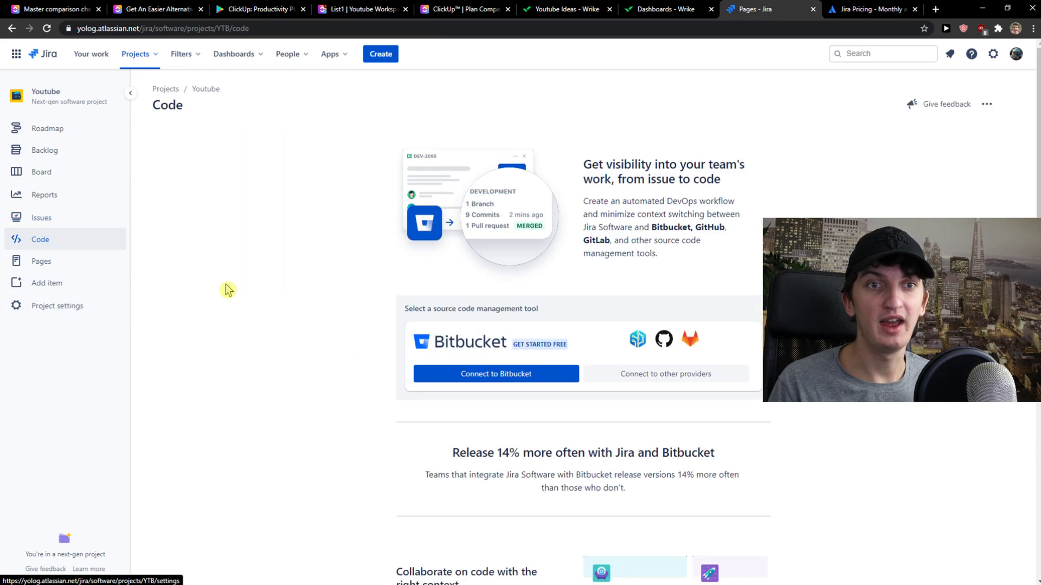
Step: Bring the 'Dashboards - Wrike' tab back on screen to start a new search
click(657, 9)
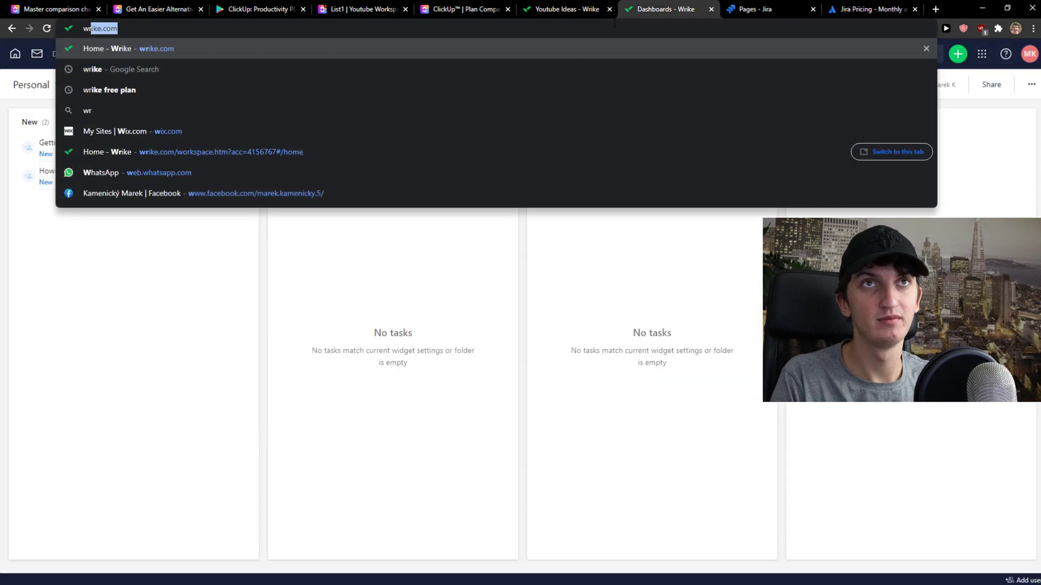
Step: Search 'wrike pricing', open Wrike's Plans and Pricing page and scroll its four plans
text(wrike pricing)
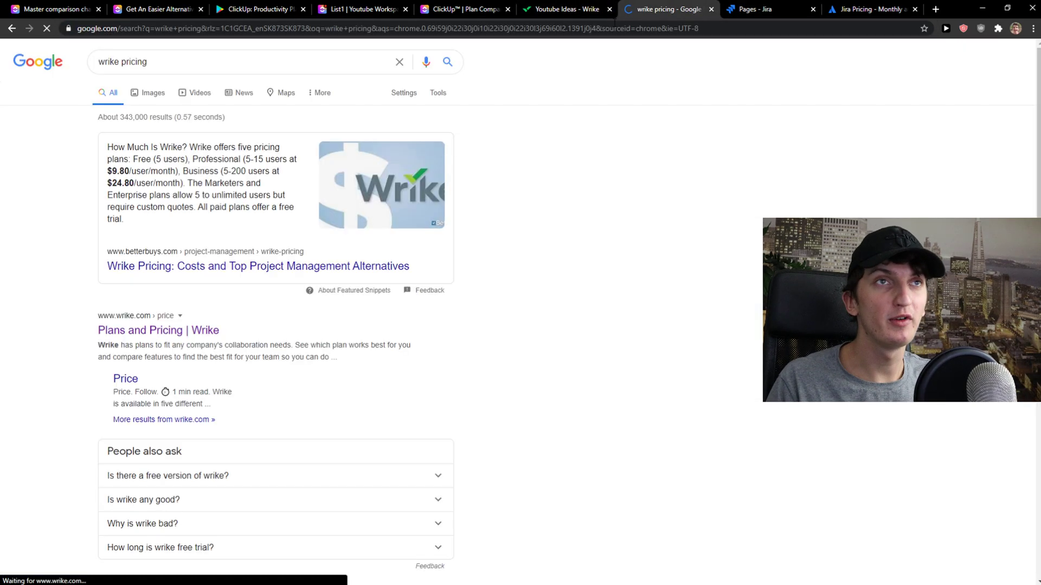
click(158, 330)
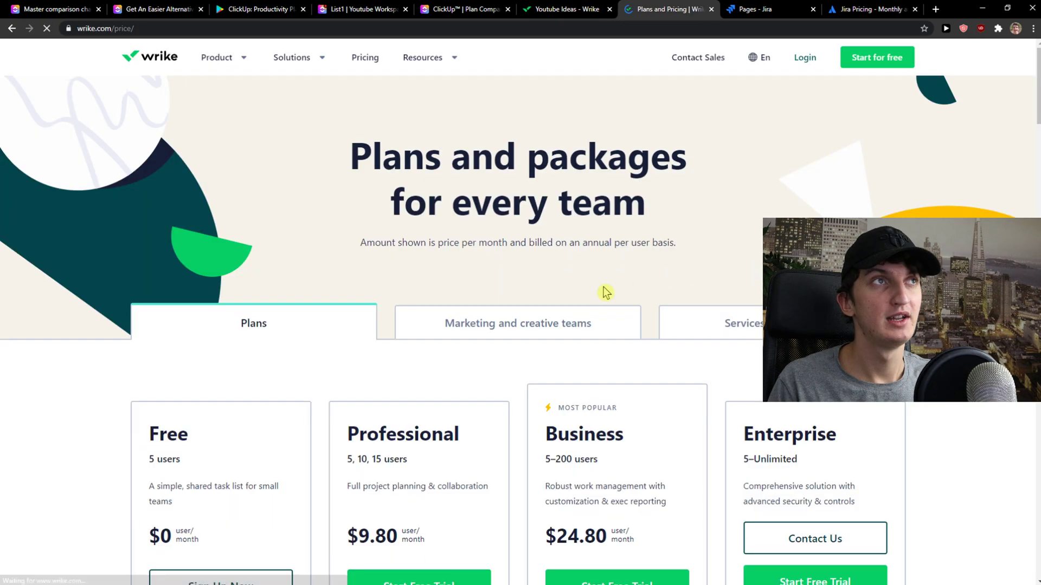
scroll(down, 3)
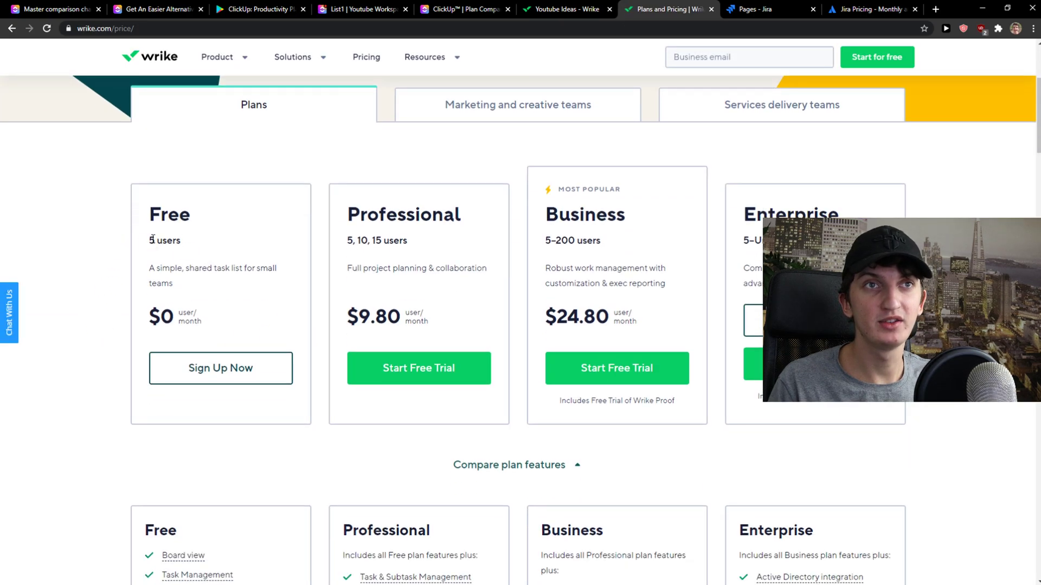
scroll(down, 3)
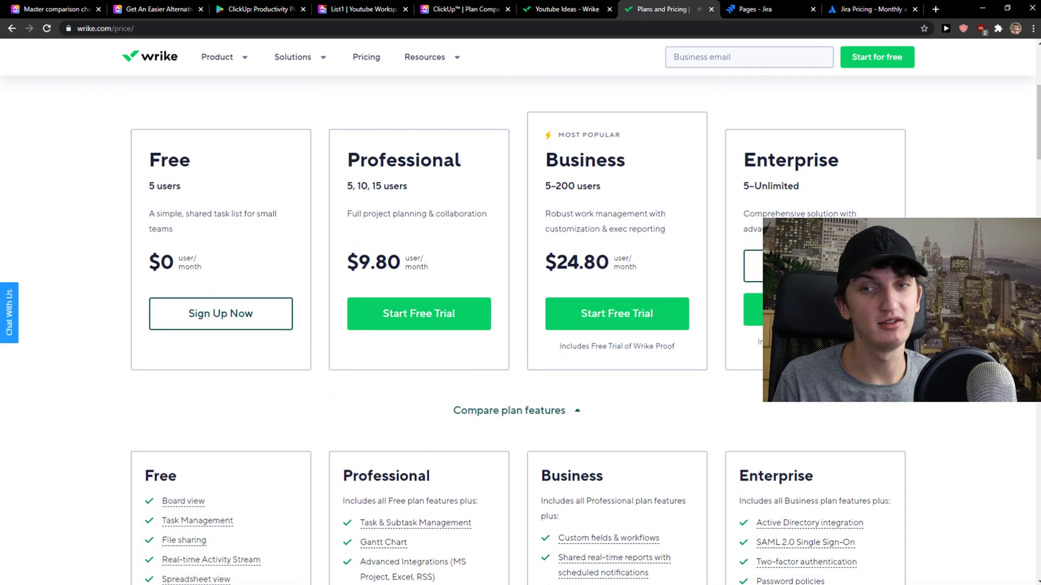
click(770, 9)
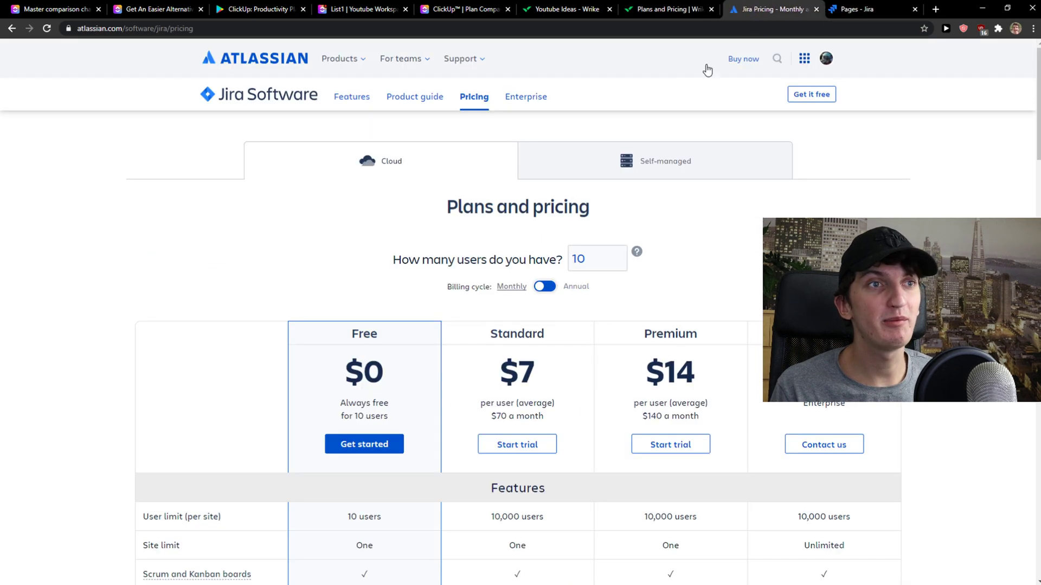
Step: Scroll Jira's pricing feature table down to storage, support, uptime SLA and billing
scroll(down, 3)
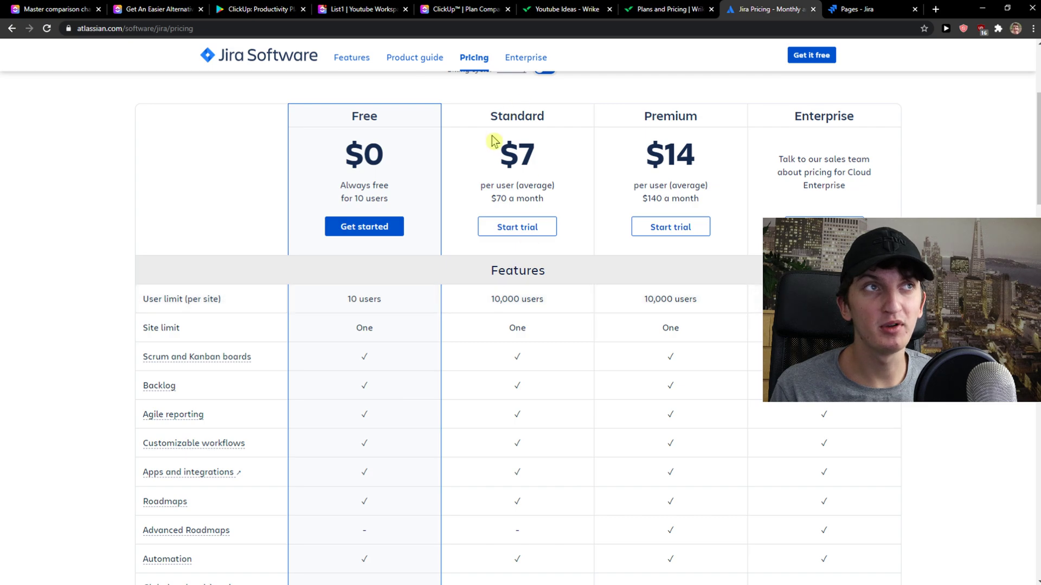
scroll(down, 3)
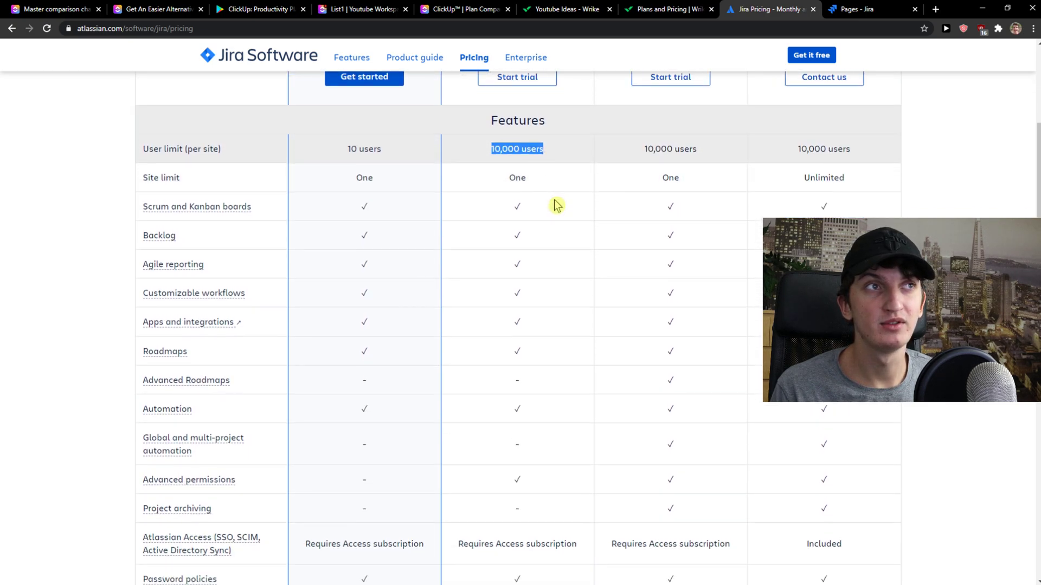
scroll(down, 3)
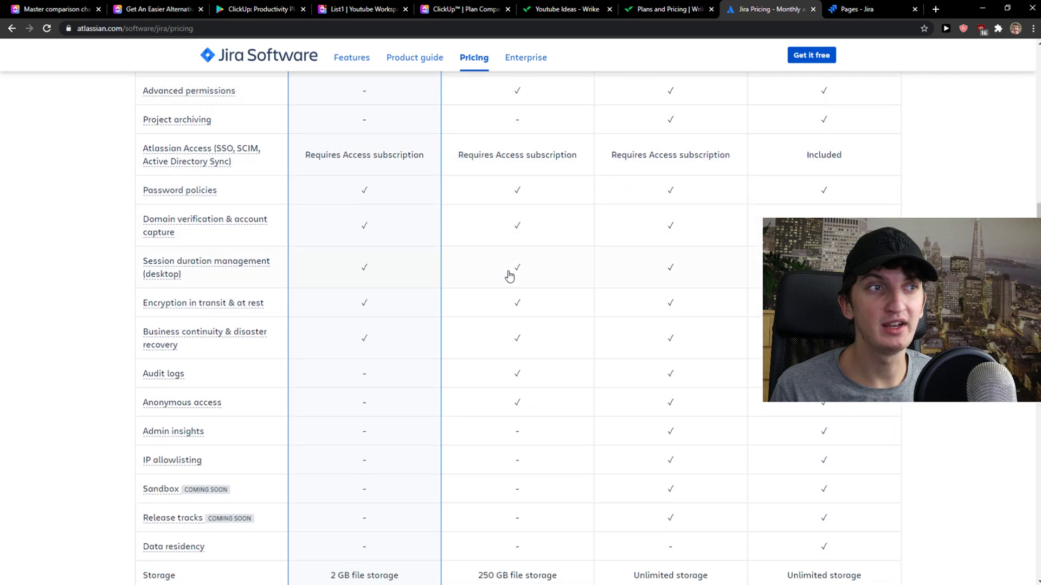
scroll(down, 3)
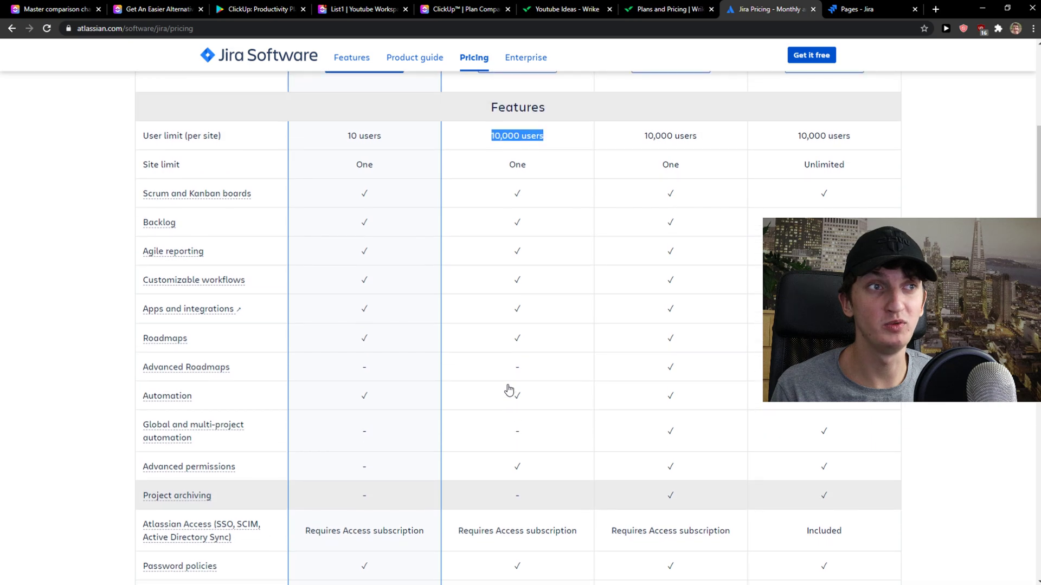
mouse_move(343, 387)
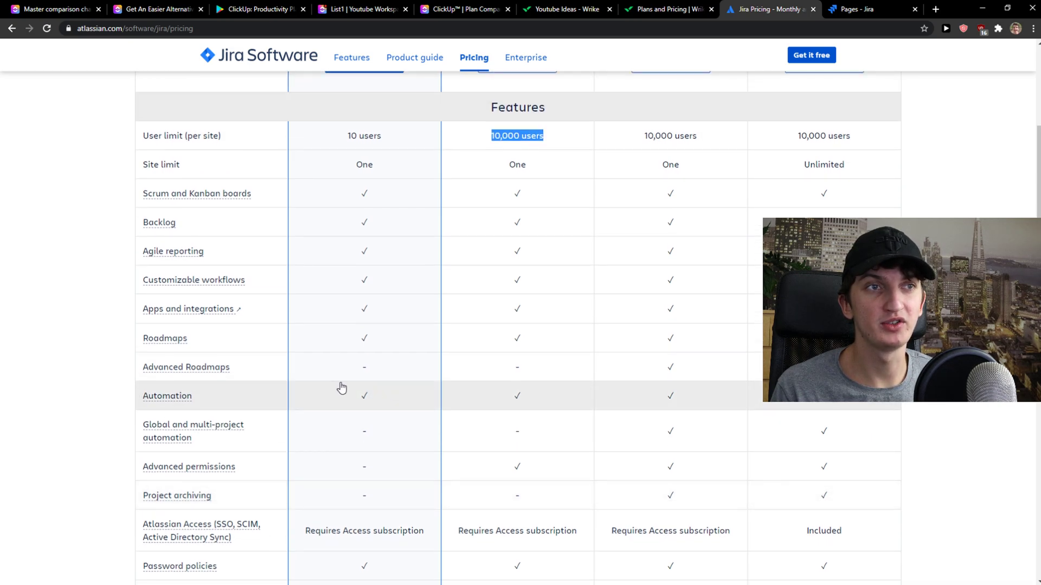
scroll(down, 3)
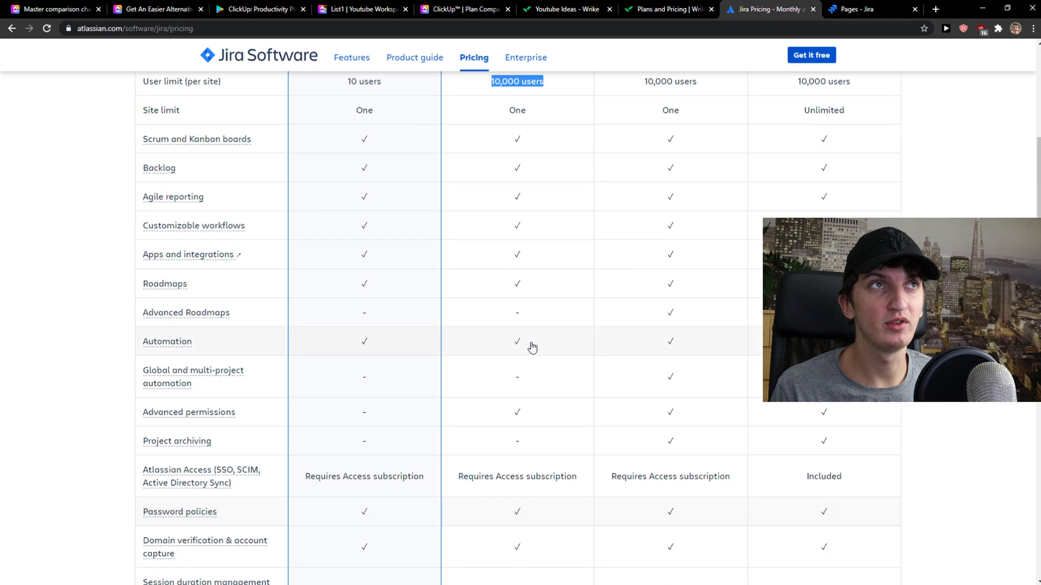
scroll(down, 3)
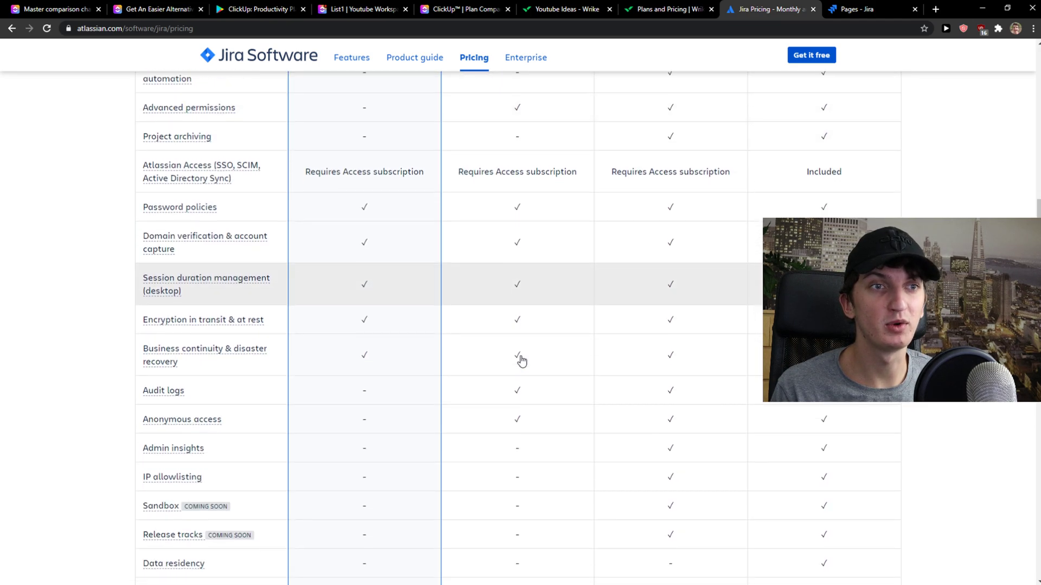
scroll(down, 3)
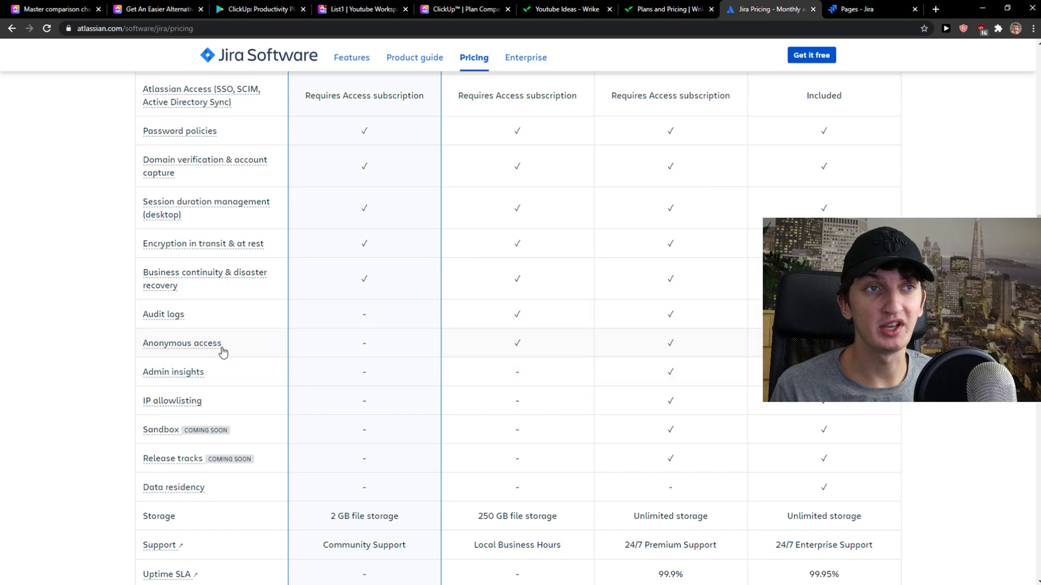
scroll(down, 3)
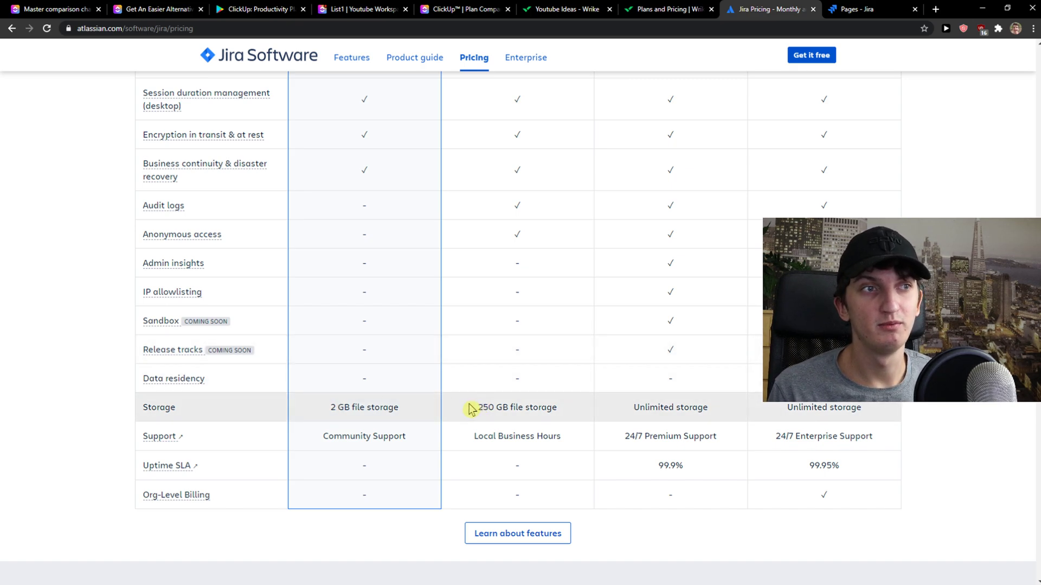
click(663, 9)
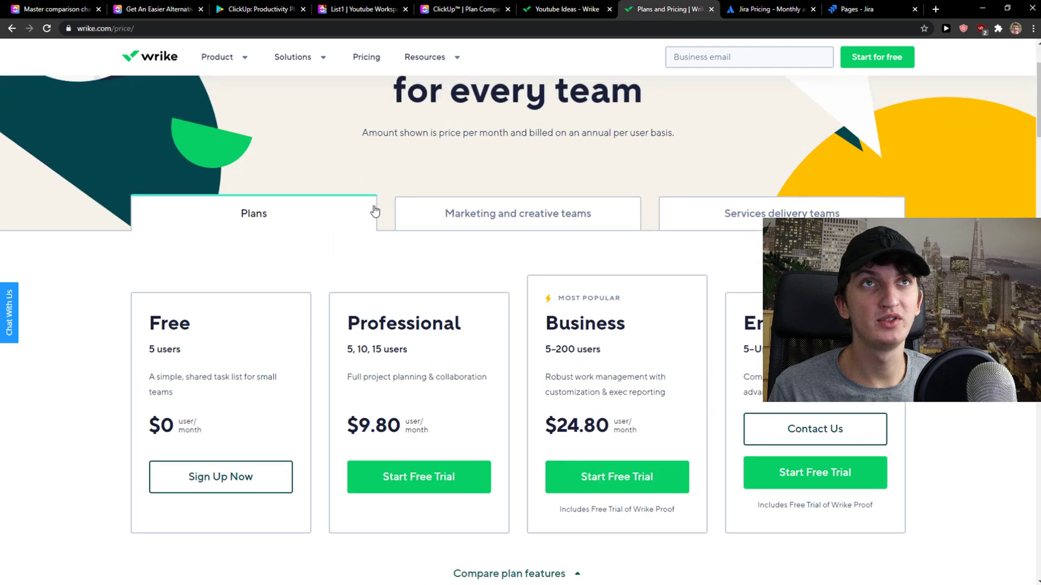
Step: Compare Jira and Wrike plan prices, then scroll to Wrike's 'Compare plan features' table
click(768, 9)
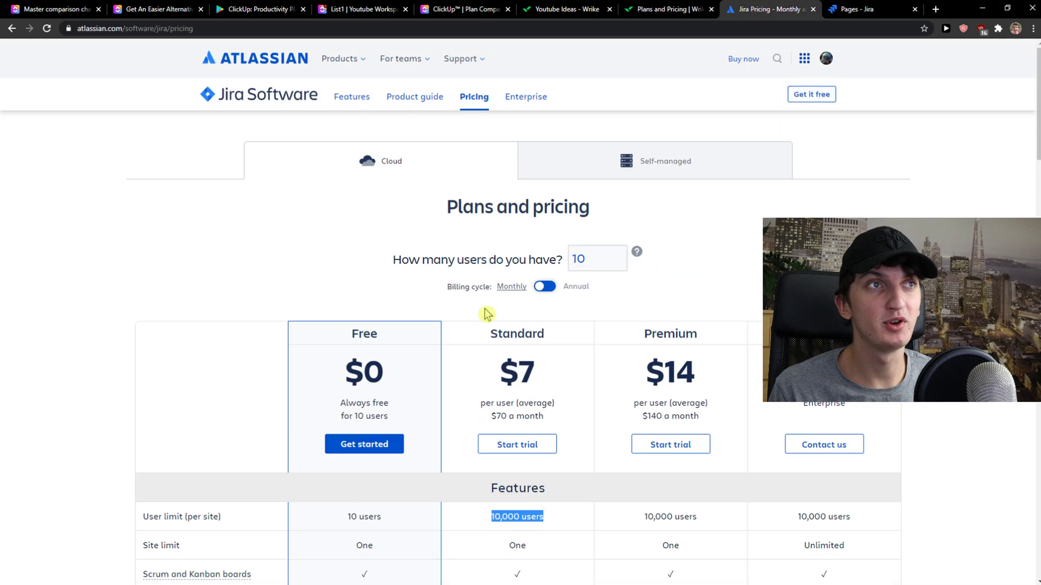
click(667, 9)
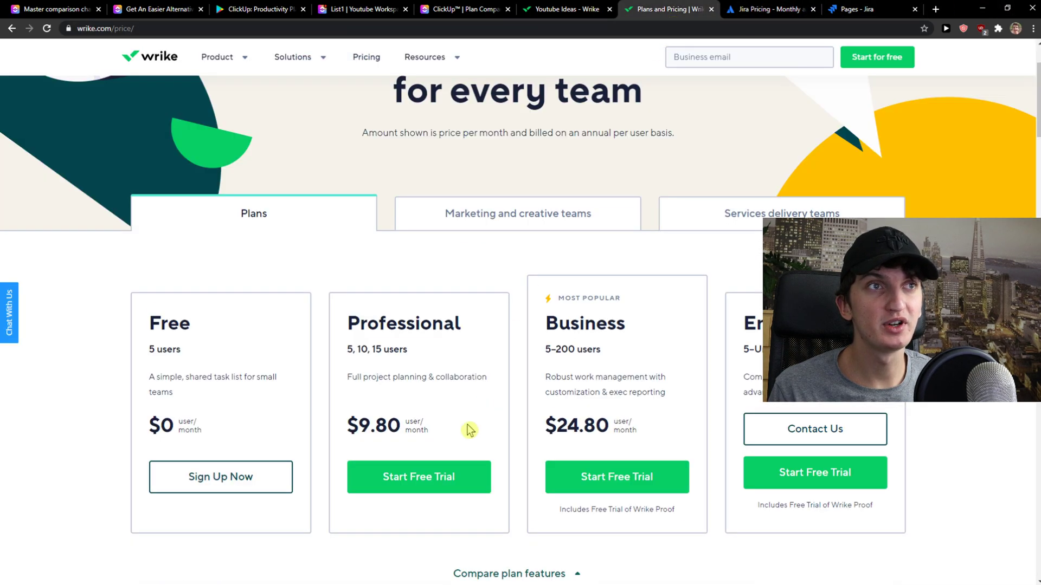
scroll(down, 3)
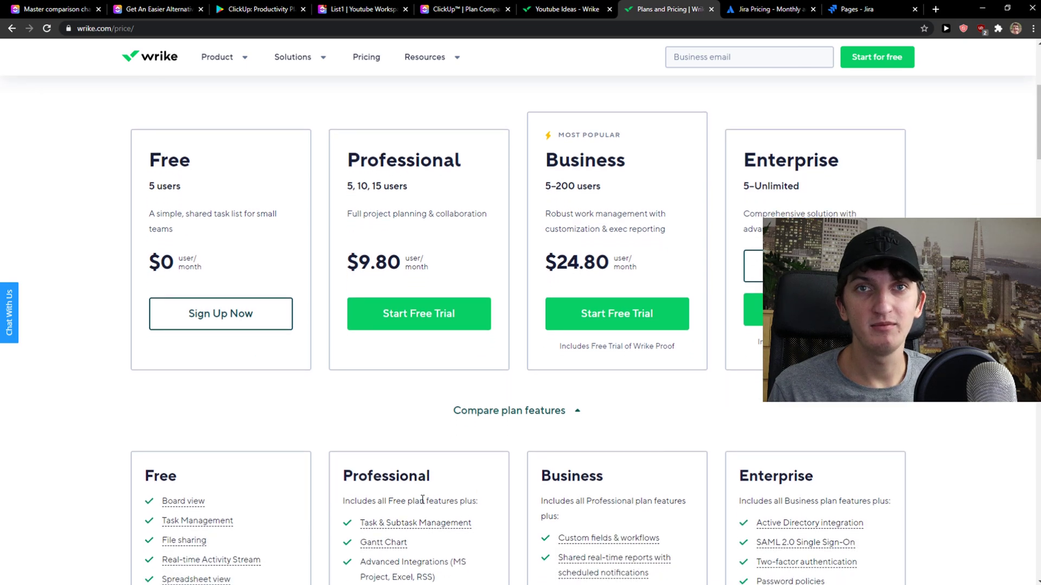
scroll(down, 3)
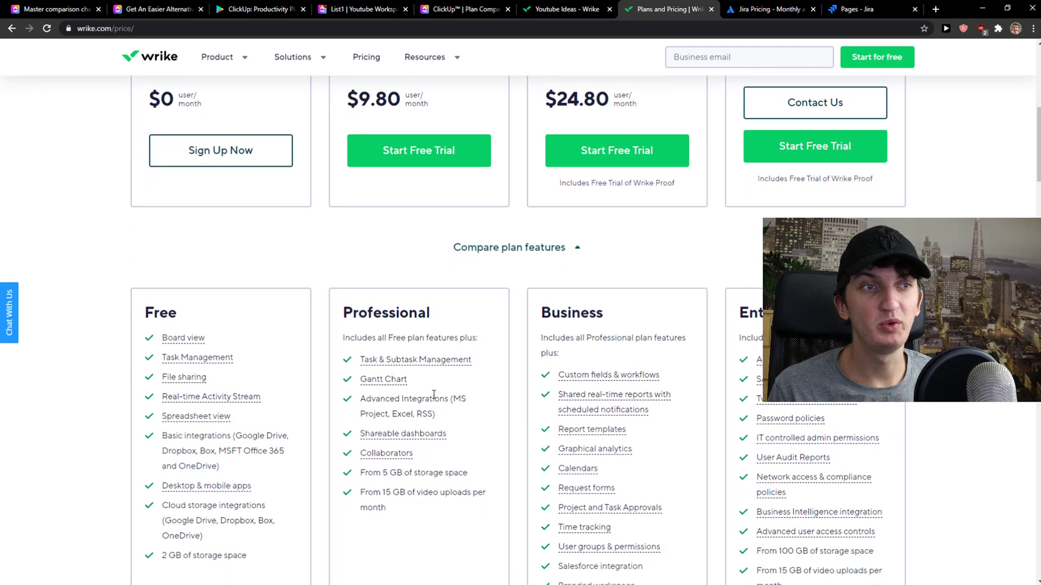
click(565, 9)
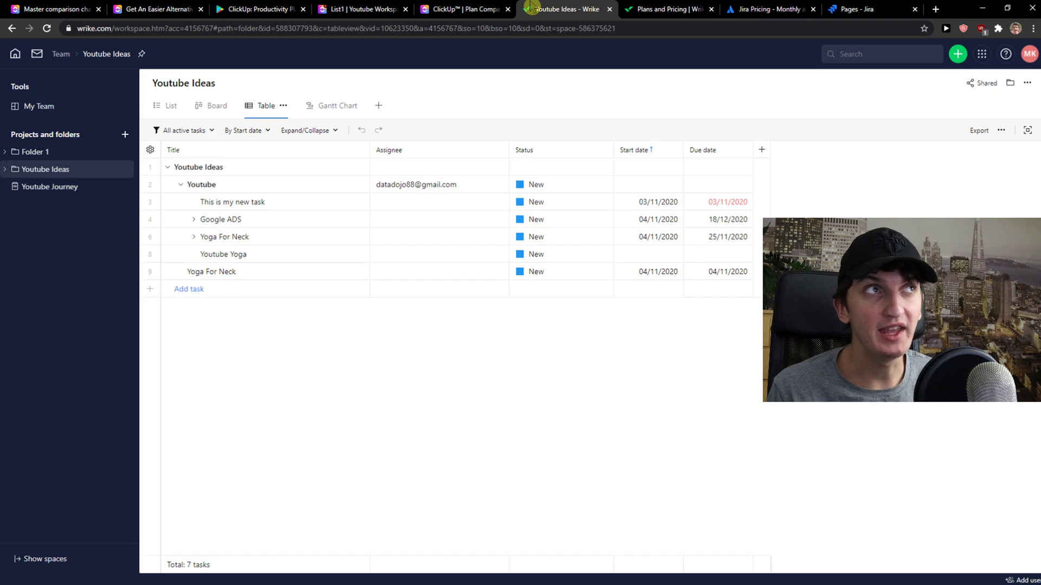
Step: Flip to Jira's pricing plans, then back to Wrike's four-plan pricing page
click(770, 9)
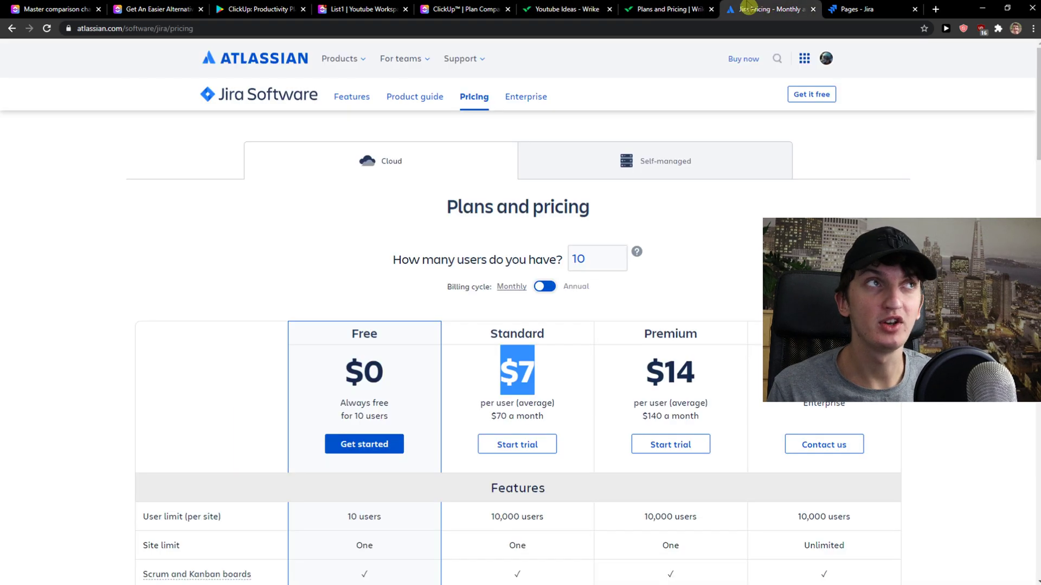
mouse_move(668, 8)
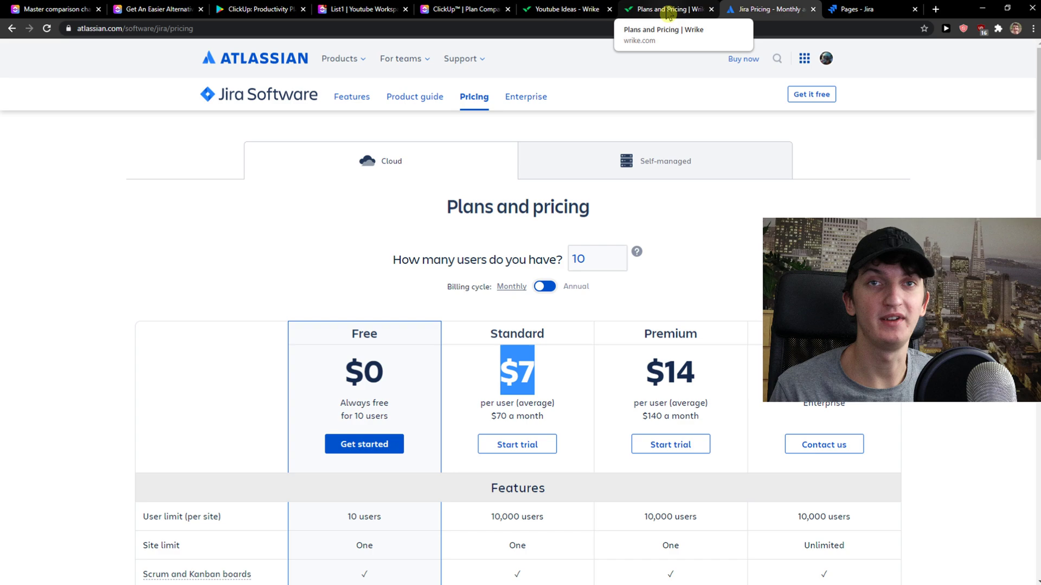
click(667, 9)
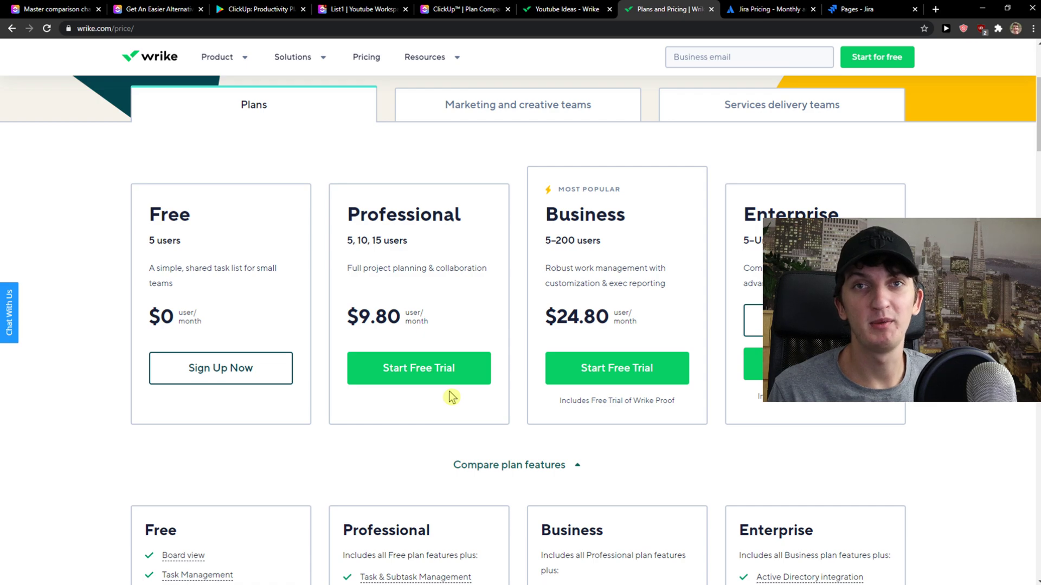
click(517, 104)
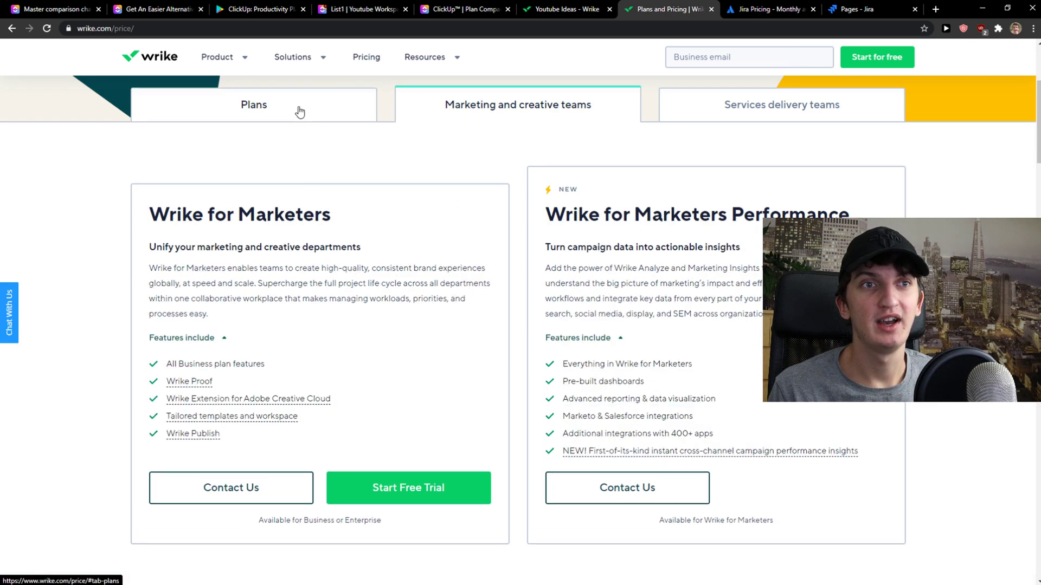
click(253, 104)
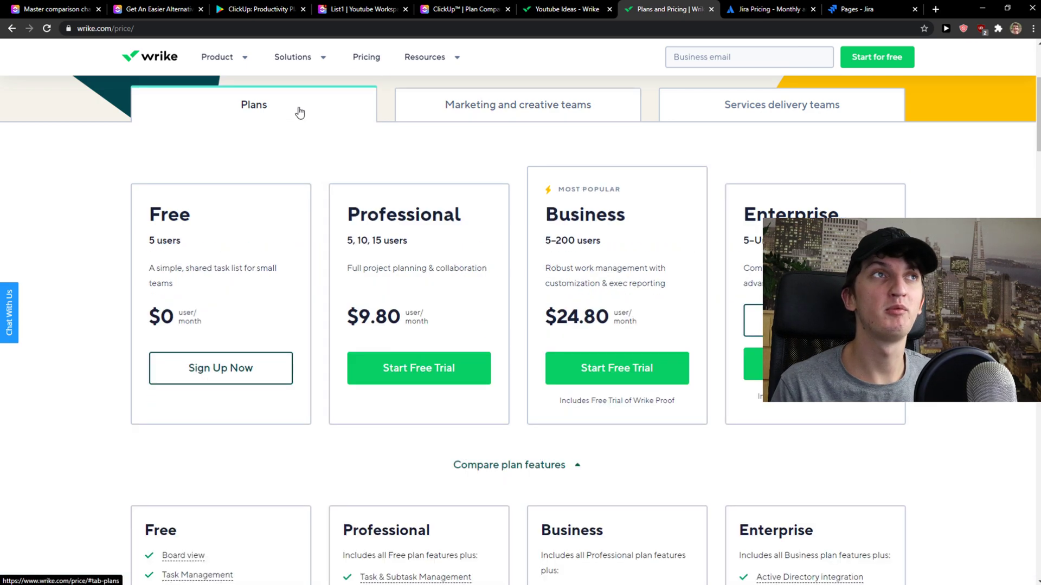